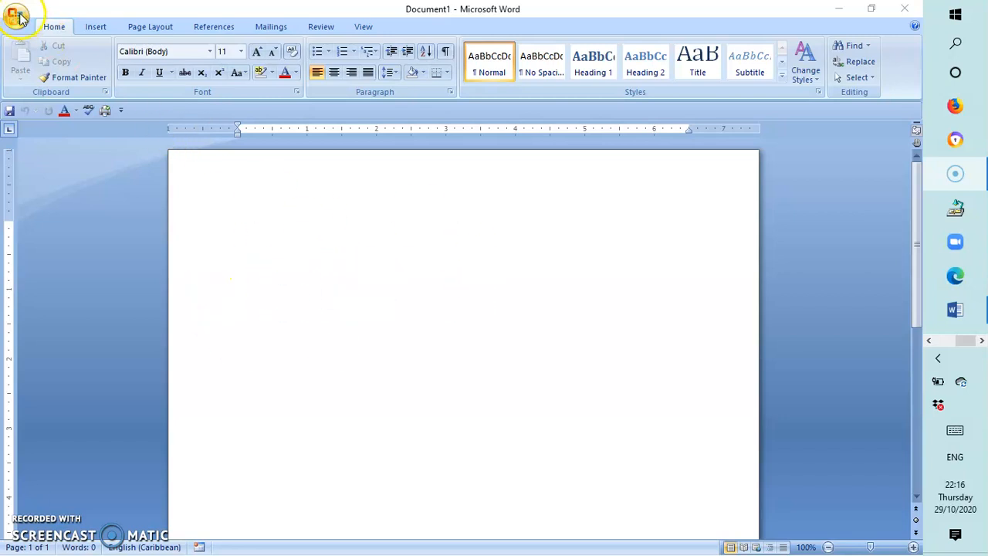
Step: Open the Office menu in Word 2007
click(17, 16)
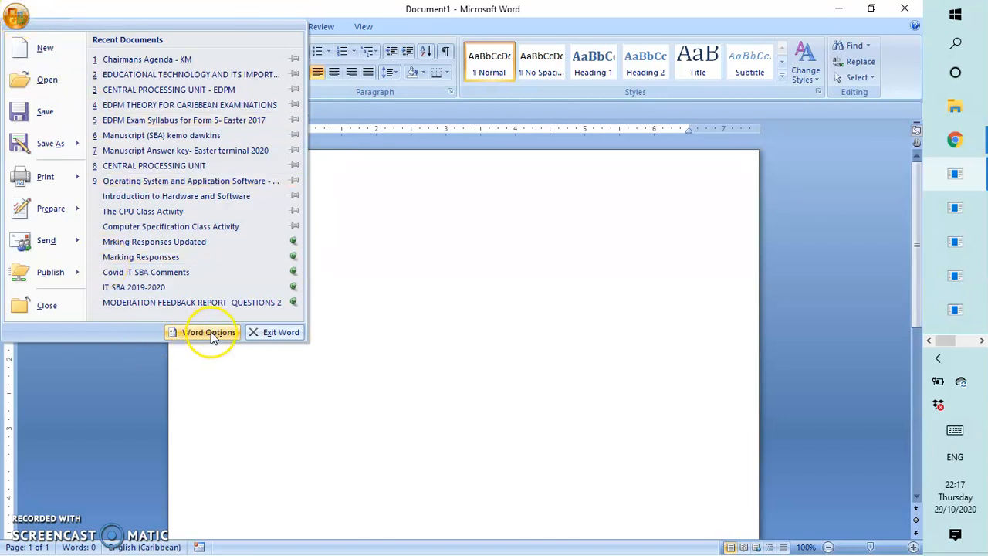
Step: In Word Options under Popular, tick 'Show Developer tab in the Ribbon' and confirm
click(210, 332)
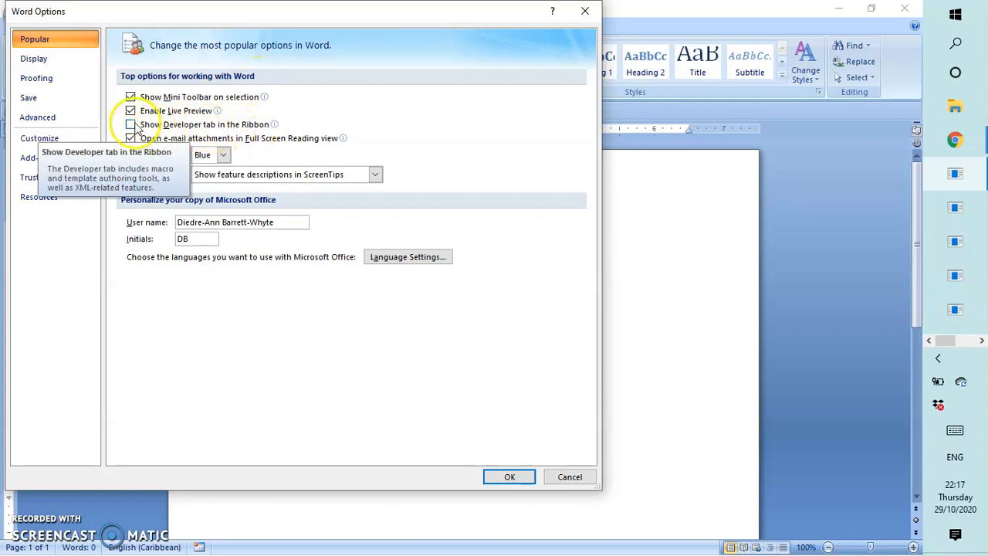
click(130, 124)
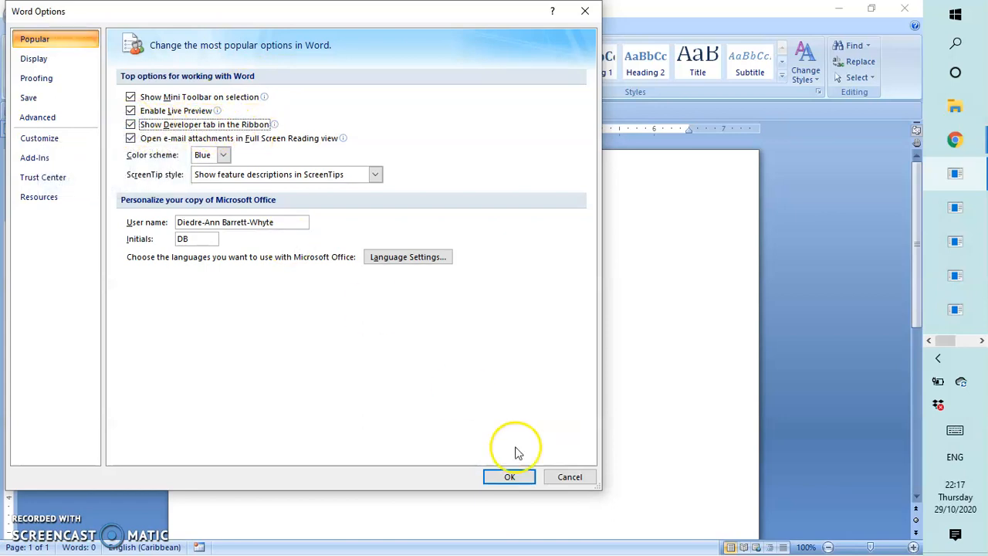
click(509, 475)
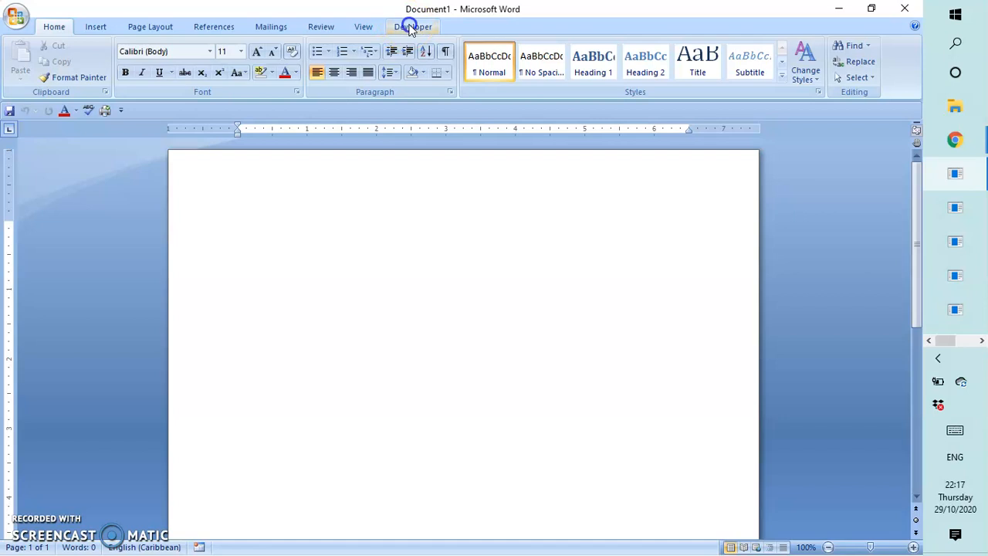
Step: Show the Developer tab's code, controls, XML, protection and template groups
click(412, 26)
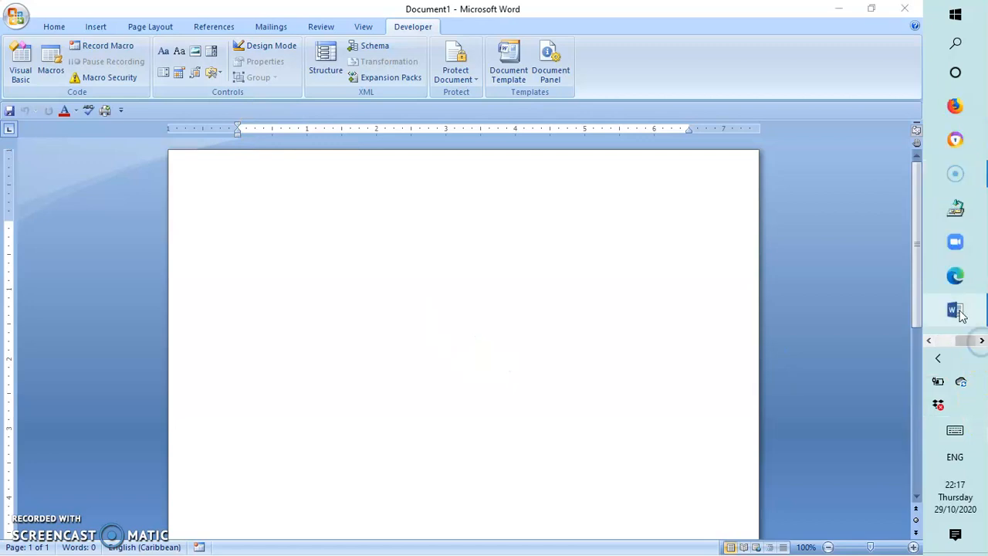
Step: Switch to the Word 2013 document and open its Word Options from the File menu
click(954, 309)
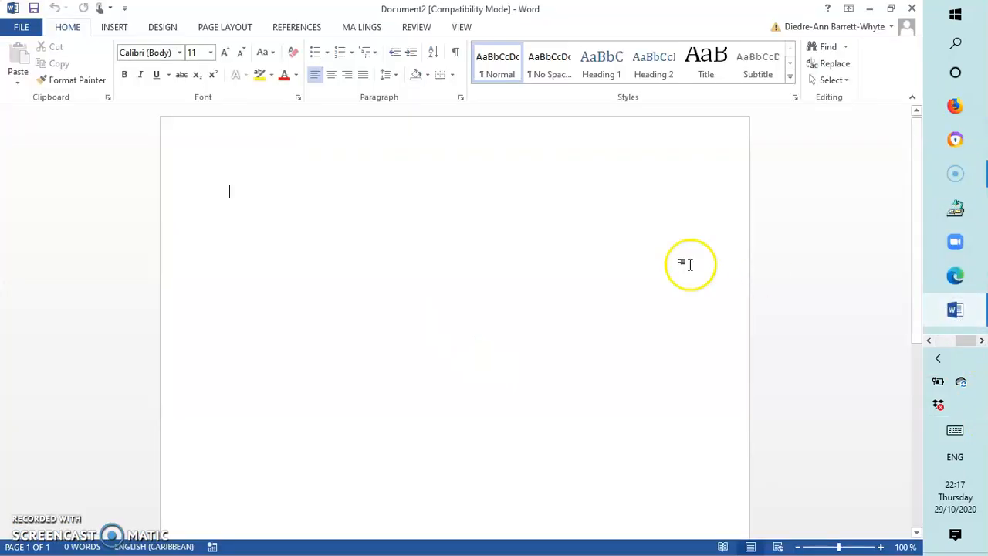
mouse_move(105, 58)
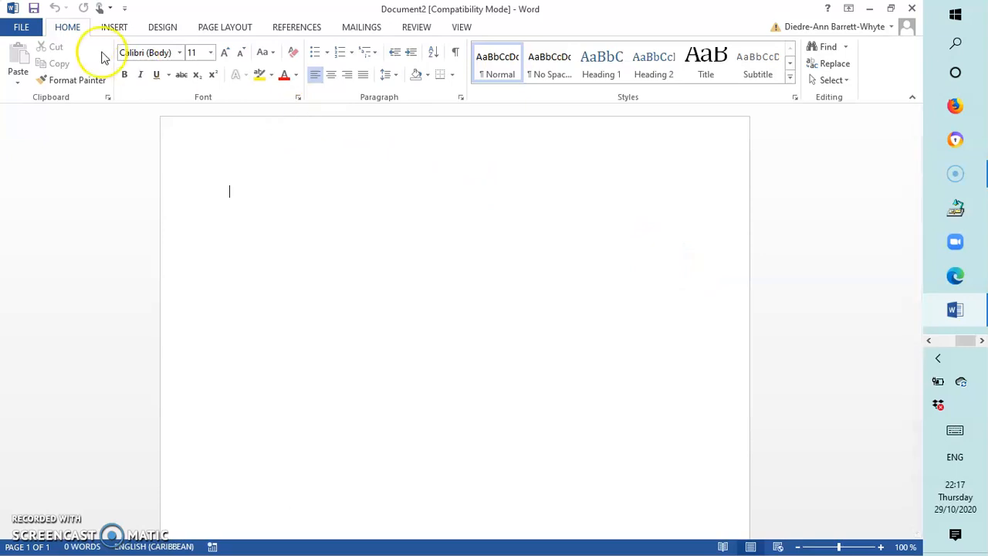
mouse_move(12, 9)
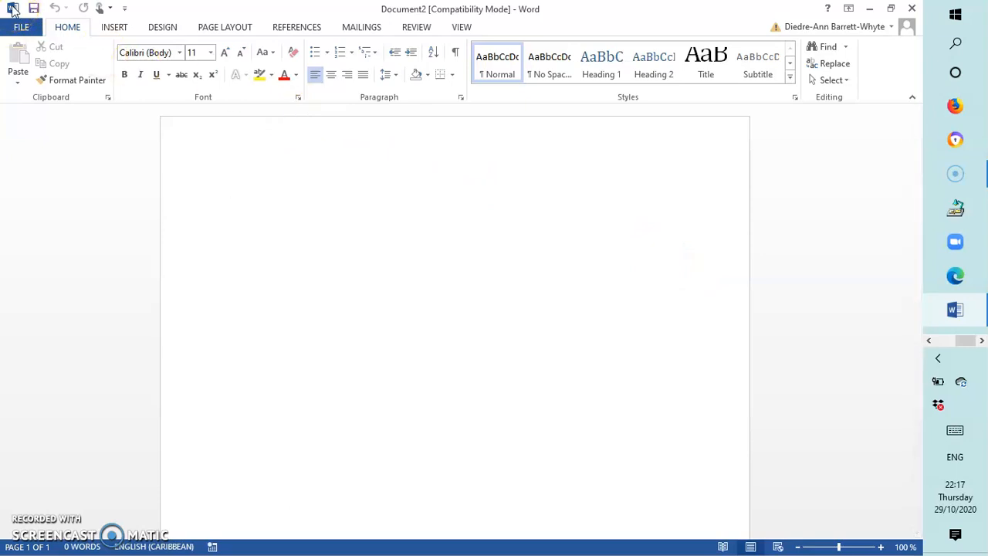
click(21, 28)
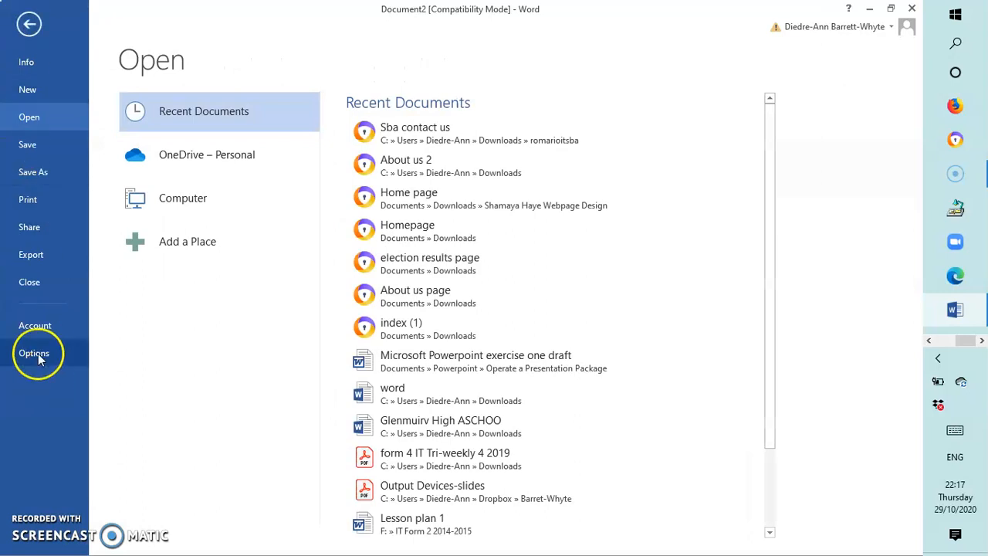
click(34, 352)
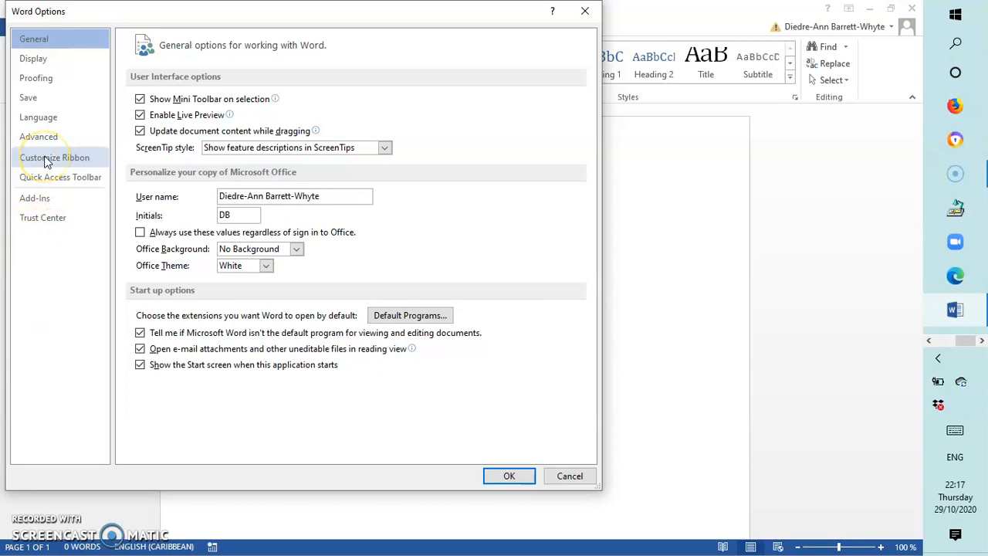
Step: In Customize Ribbon, tick Developer under Main Tabs and confirm
click(54, 158)
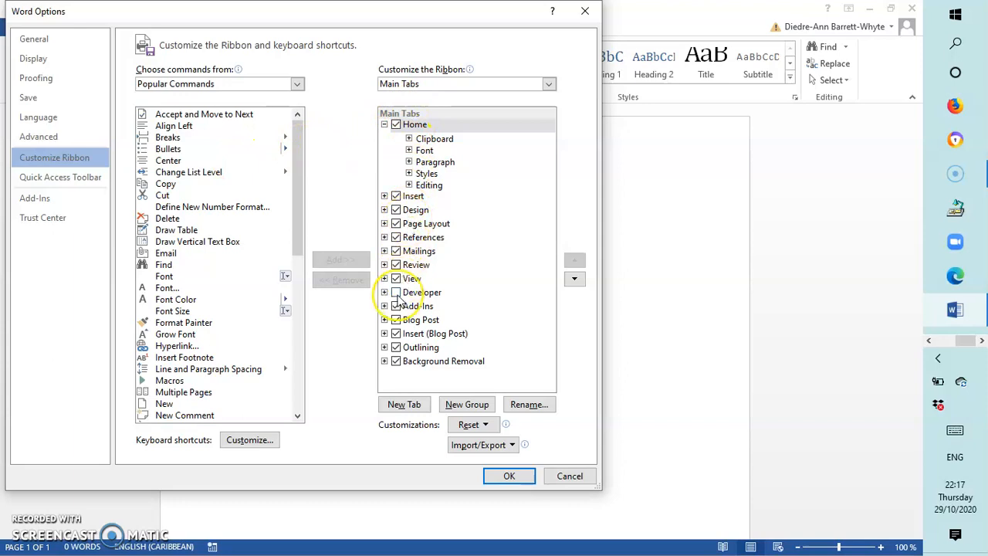
click(396, 292)
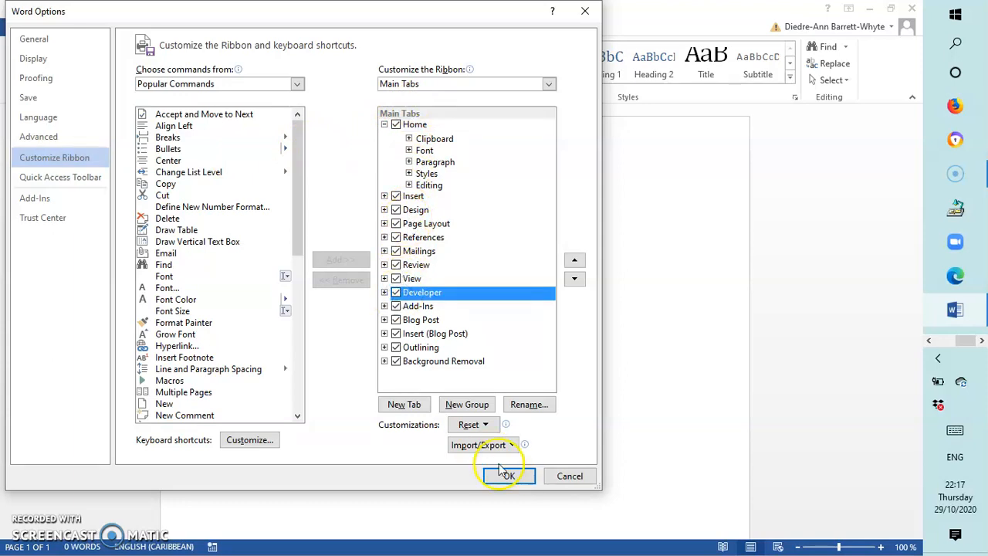
click(506, 475)
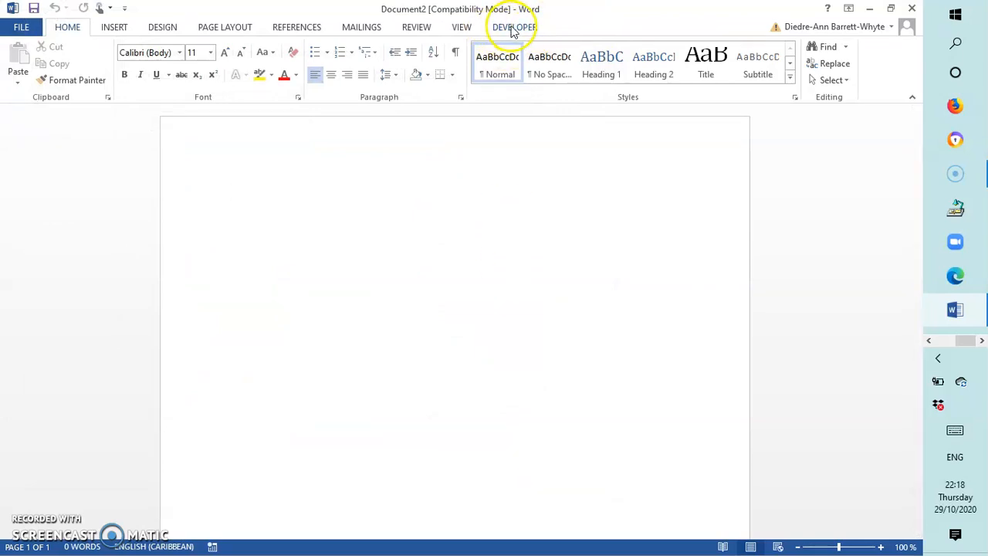
Step: Show the Developer tab's code, add-ins, controls and mapping tools in Word 2013
click(514, 27)
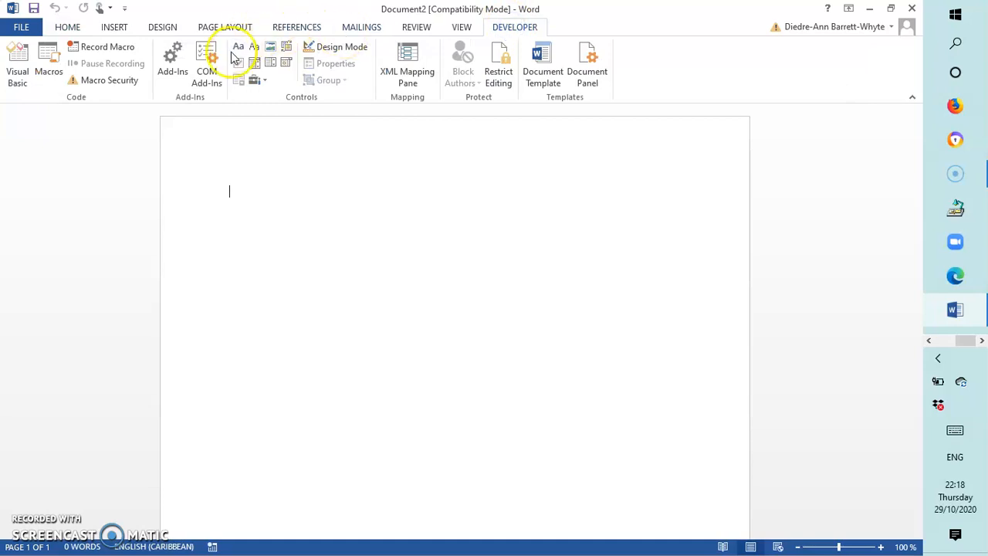
mouse_move(266, 31)
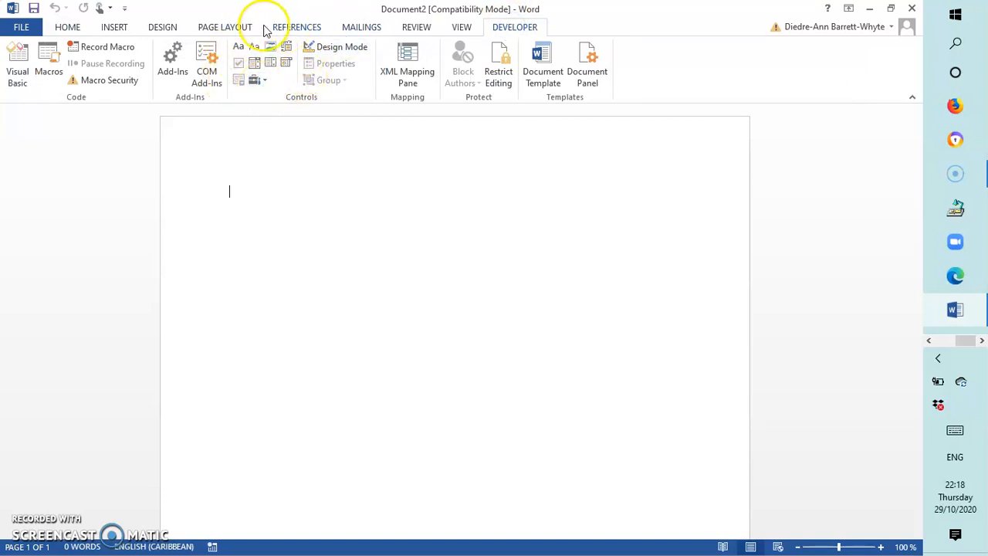
mouse_move(237, 80)
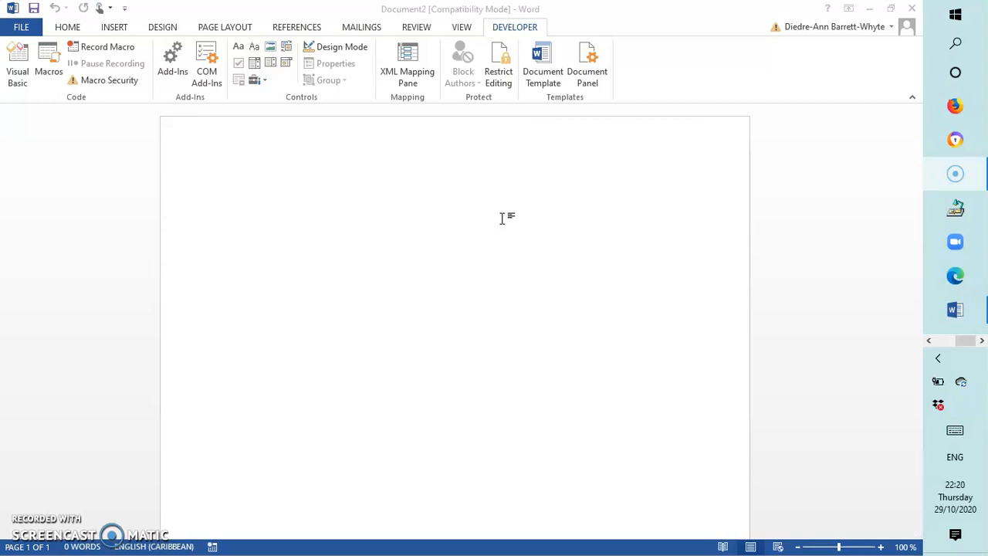
mouse_move(500, 226)
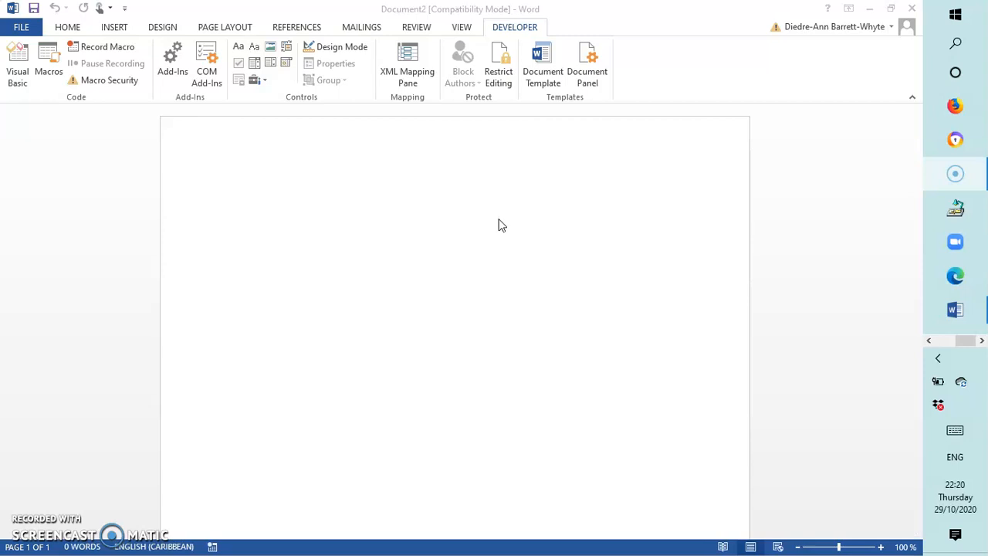